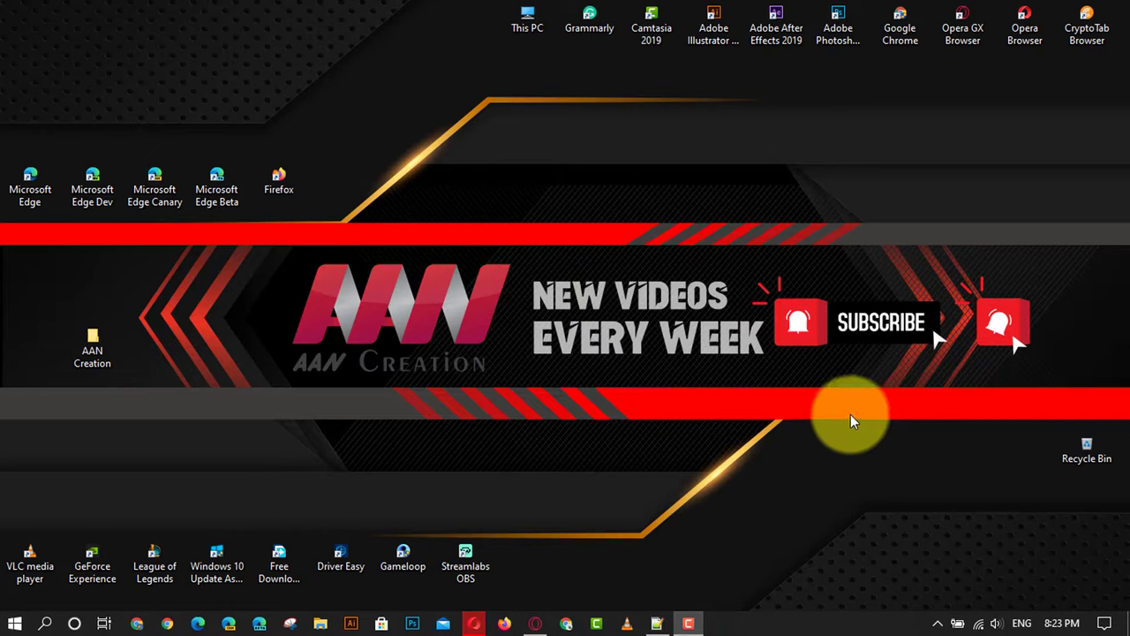
Enter the AAN Creation folder and reveal its View ribbon options.
{"action": "left_click", "coordinate": [91, 350]}
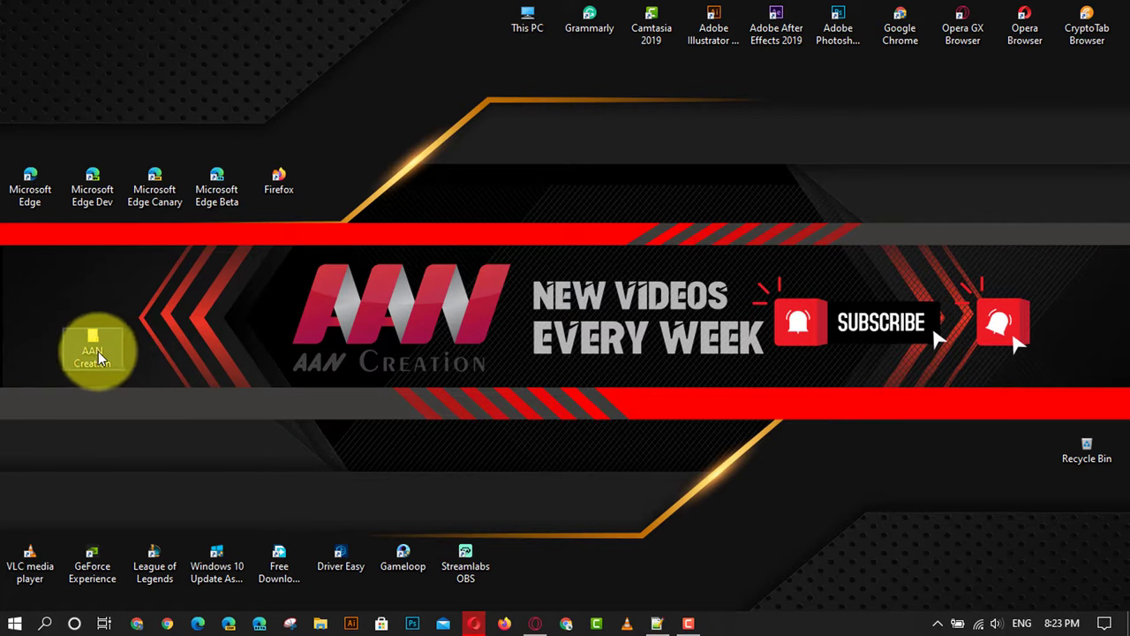
{"action": "double_click", "coordinate": [91, 357]}
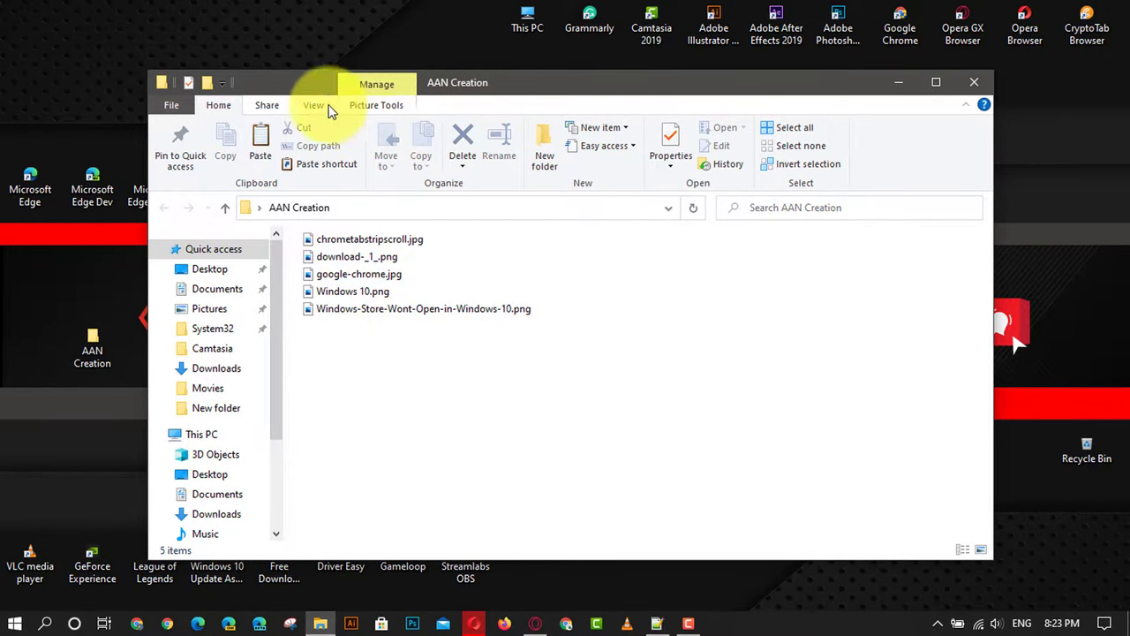
{"action": "left_click", "coordinate": [315, 104]}
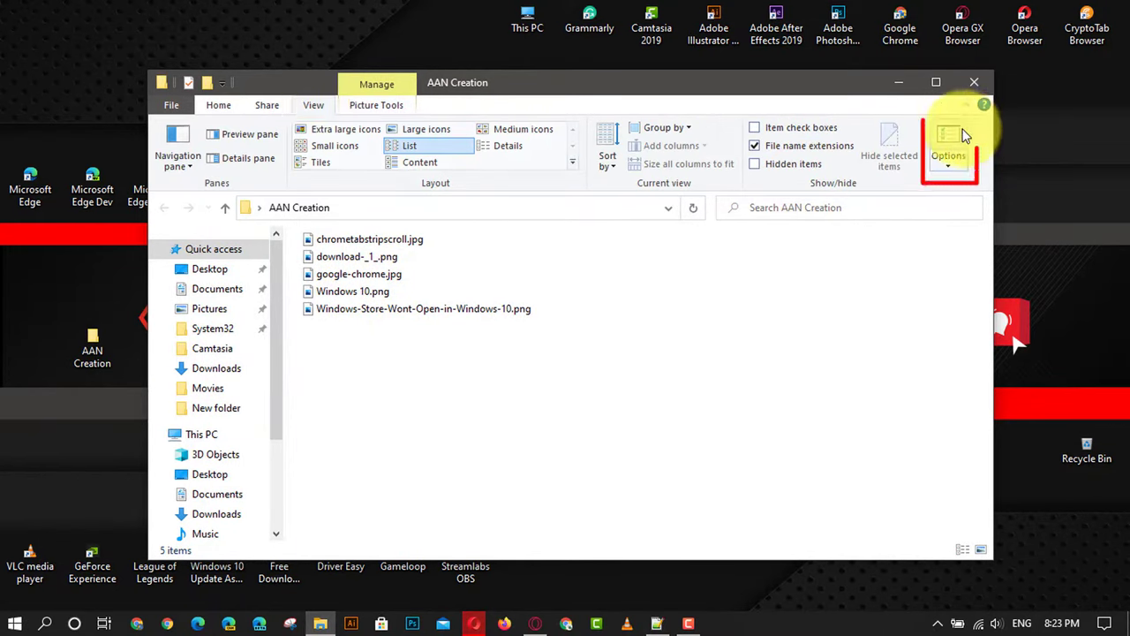
In Folder Options, tick 'Always show icons, never thumbnails' and confirm with OK.
{"action": "left_click", "coordinate": [948, 145]}
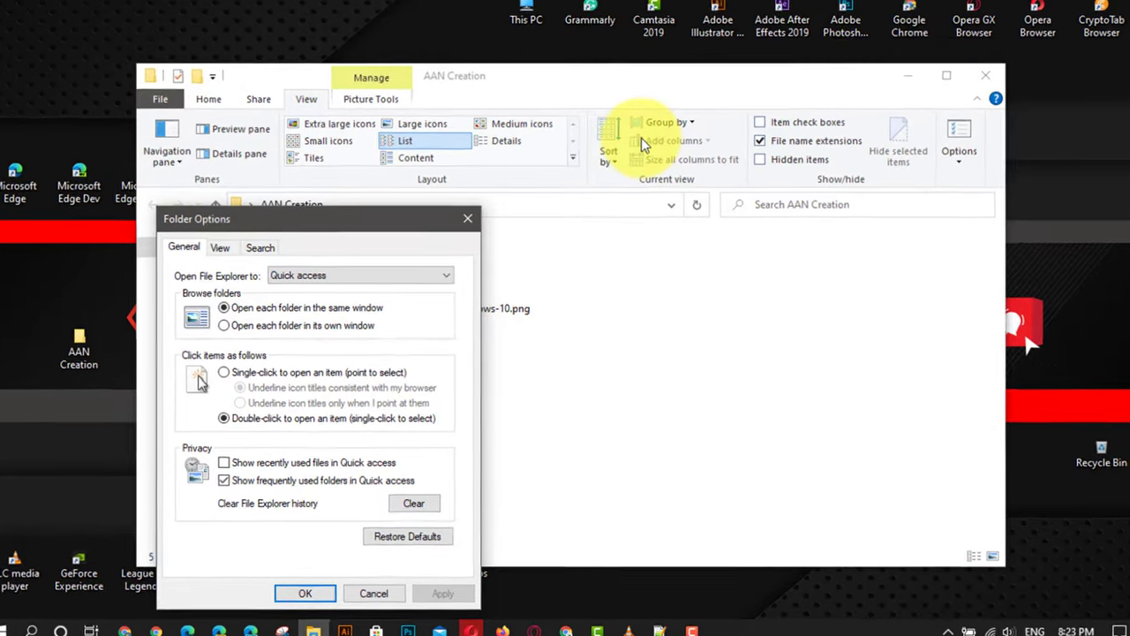
{"action": "left_click", "coordinate": [219, 248]}
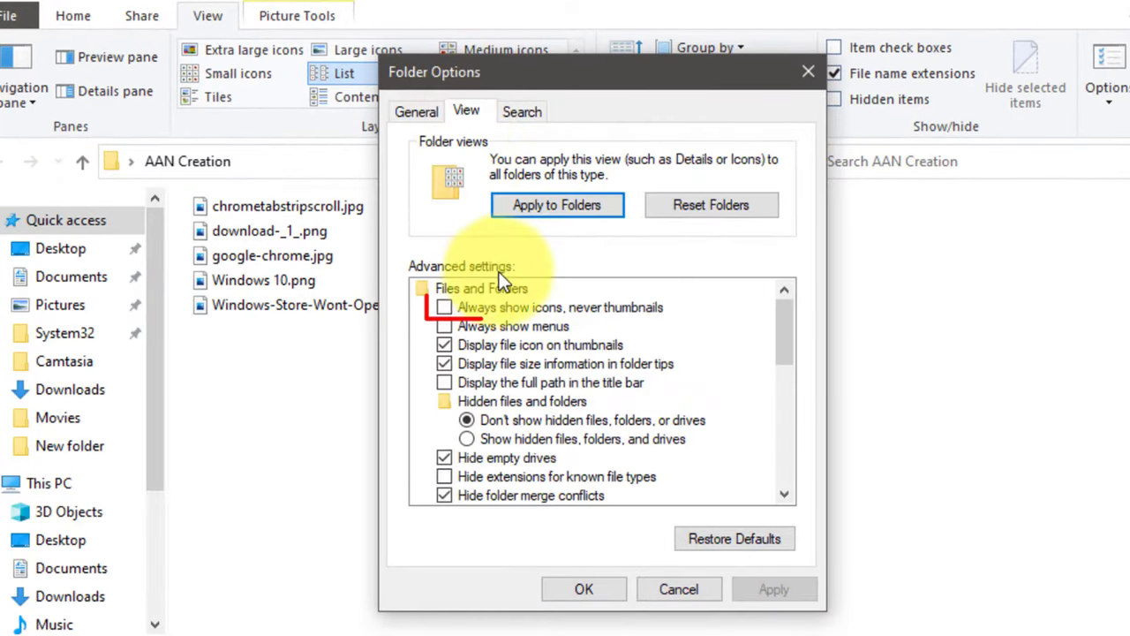
{"action": "left_click", "coordinate": [445, 308]}
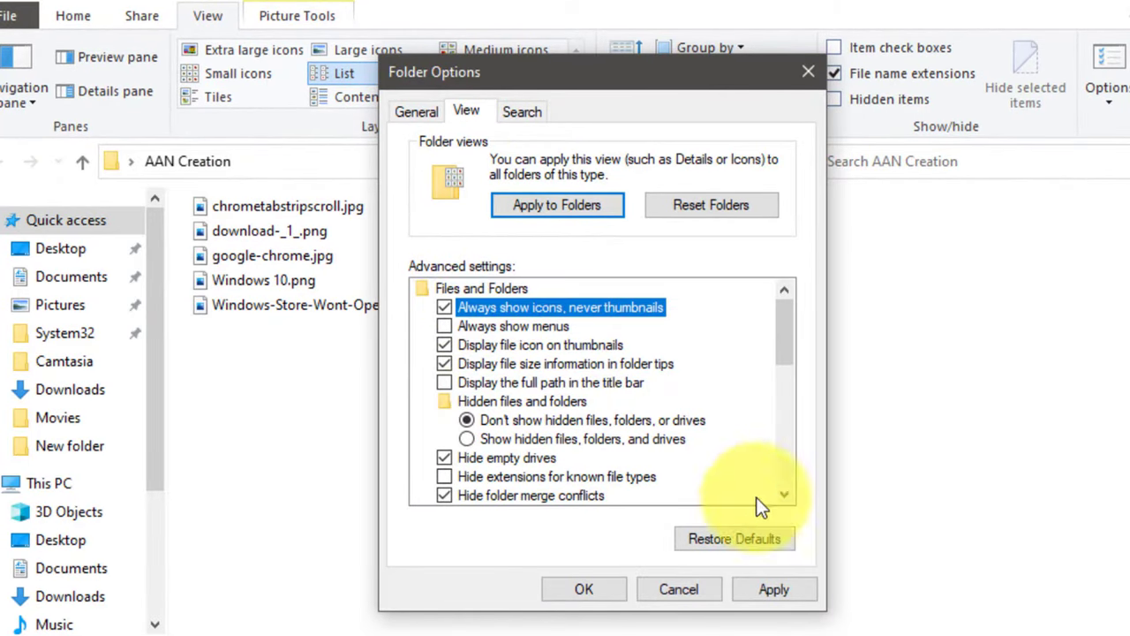
{"action": "left_click", "coordinate": [773, 588]}
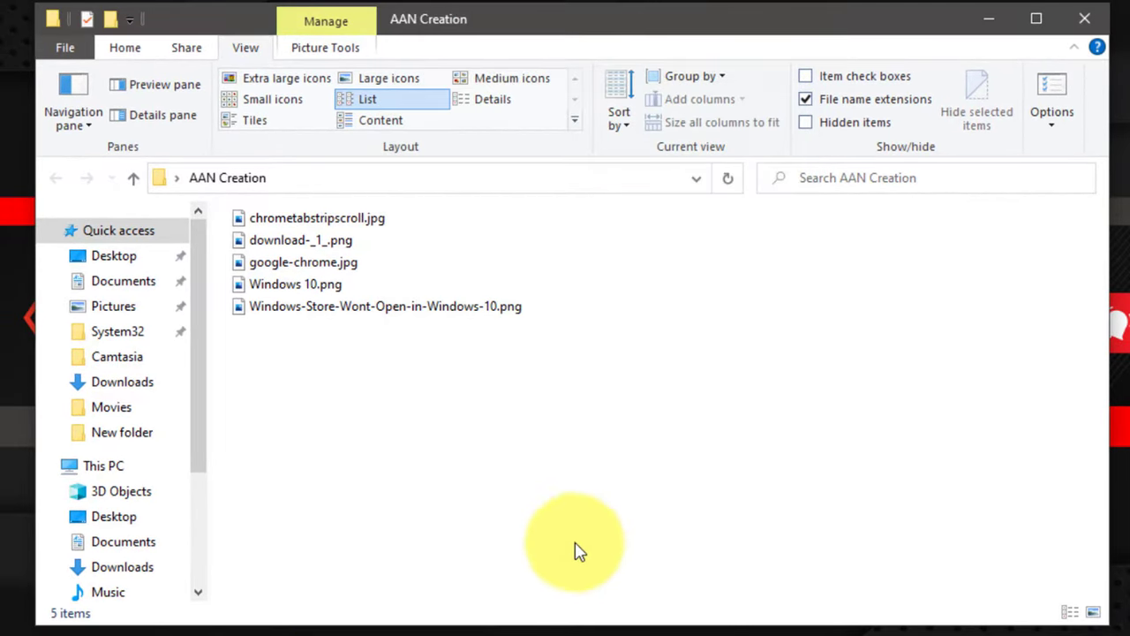
{"action": "mouse_move", "coordinate": [632, 281]}
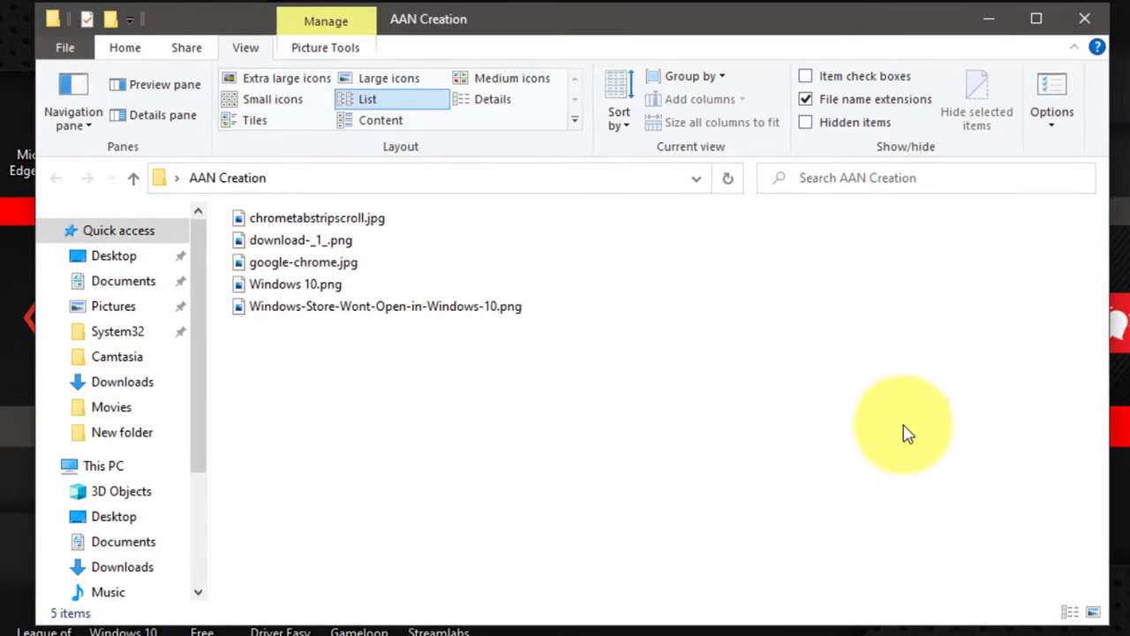
{"action": "mouse_move", "coordinate": [287, 78]}
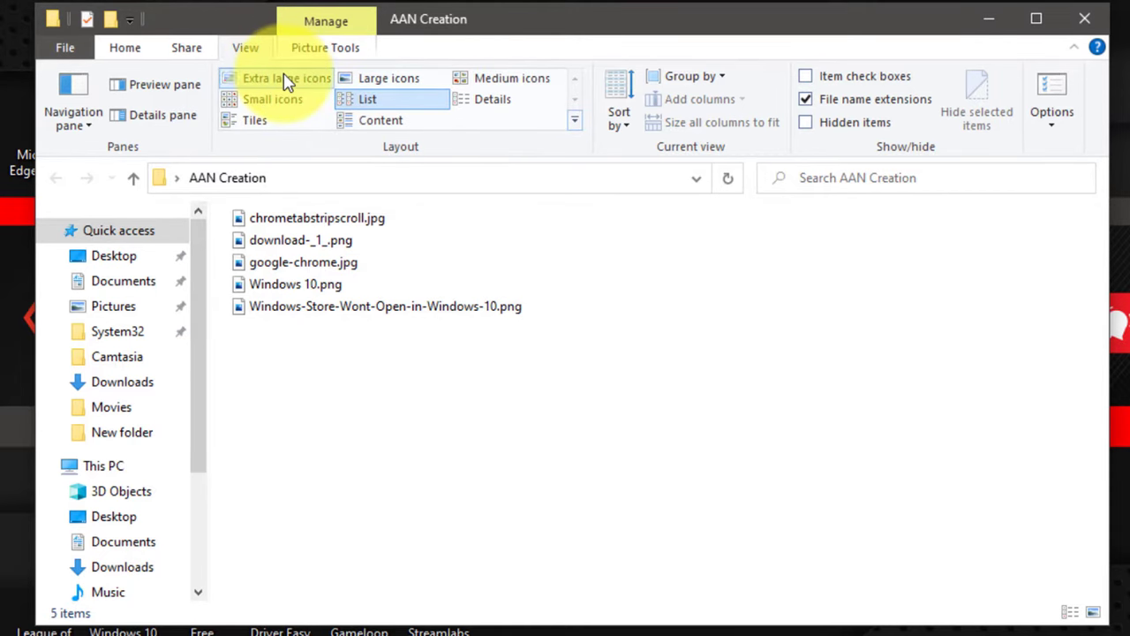
Switch the AAN Creation folder layout to Extra large icons.
{"action": "left_click", "coordinate": [286, 78]}
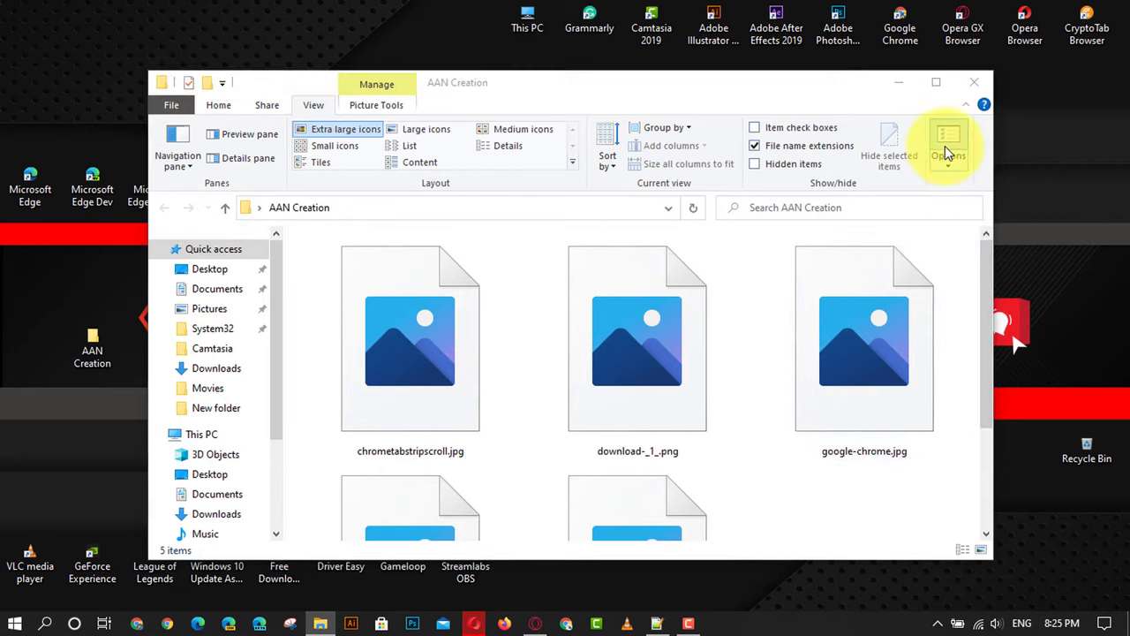
In Folder Options, untick 'Always show icons, never thumbnails' and show the files as Large icons.
{"action": "left_click", "coordinate": [947, 145]}
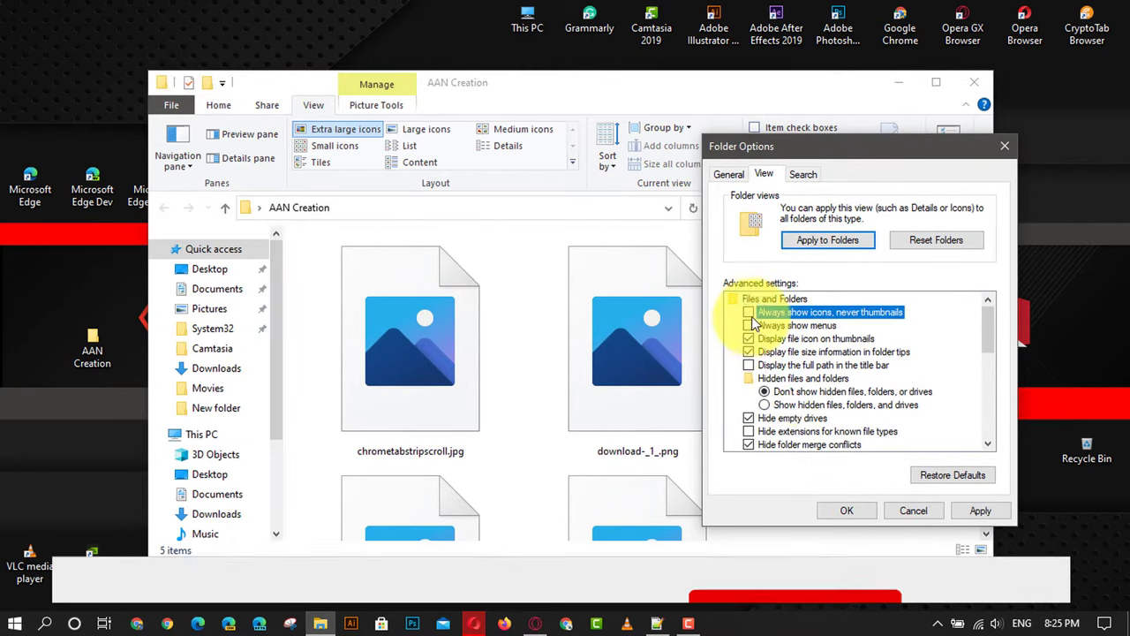
{"action": "left_click", "coordinate": [749, 310]}
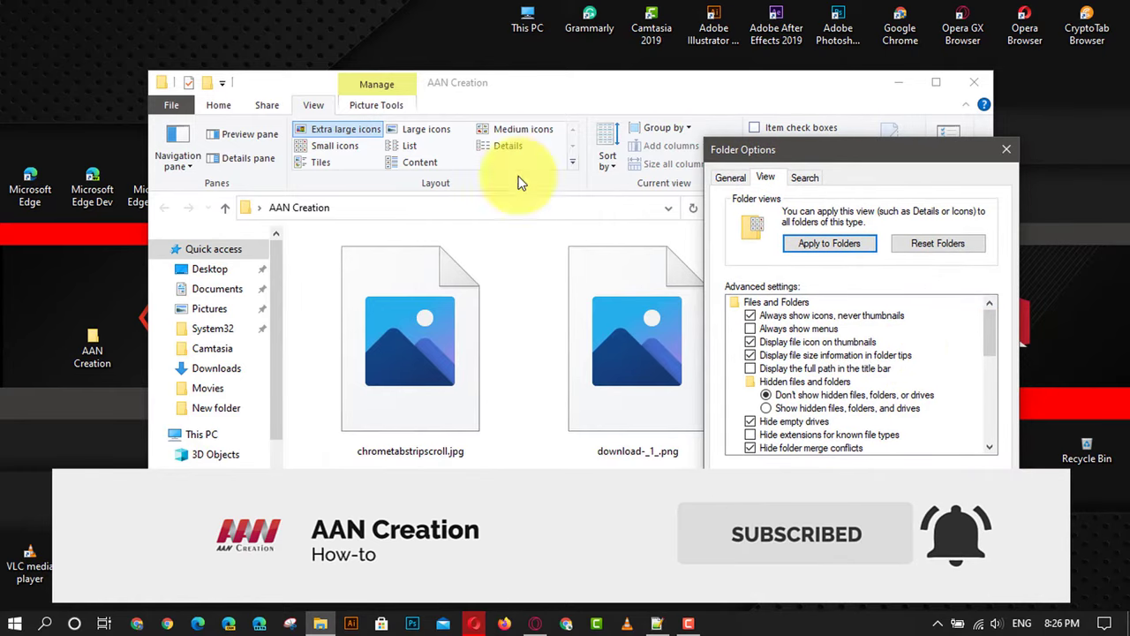
{"action": "left_click", "coordinate": [802, 168]}
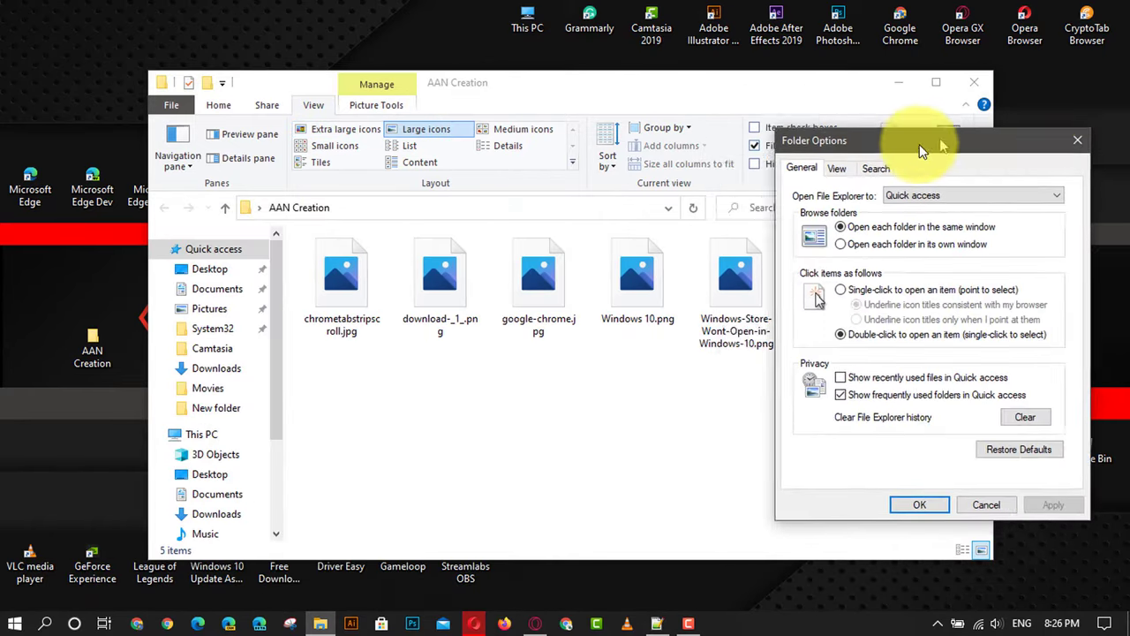